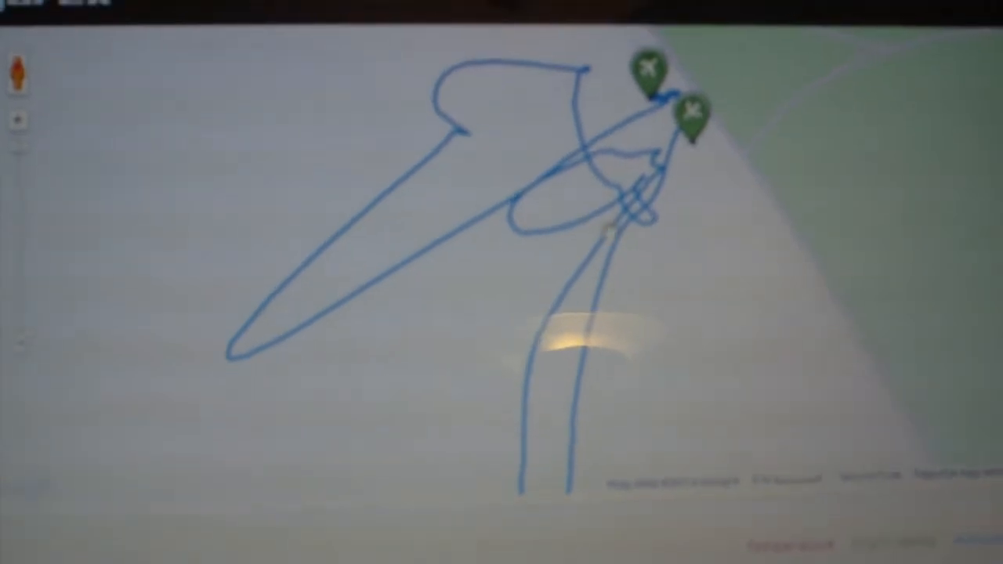
scroll("down", 3)
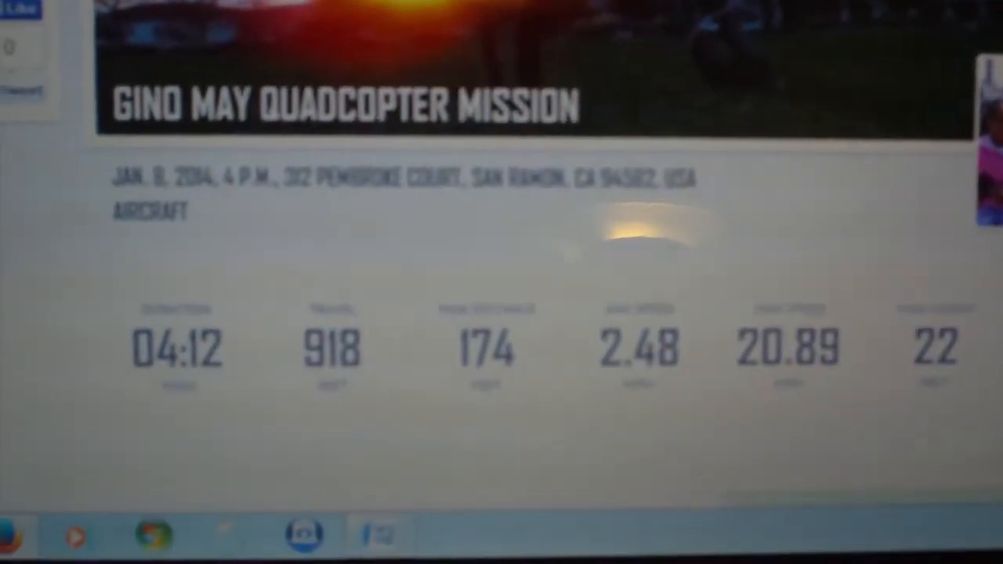
scroll("down", 3)
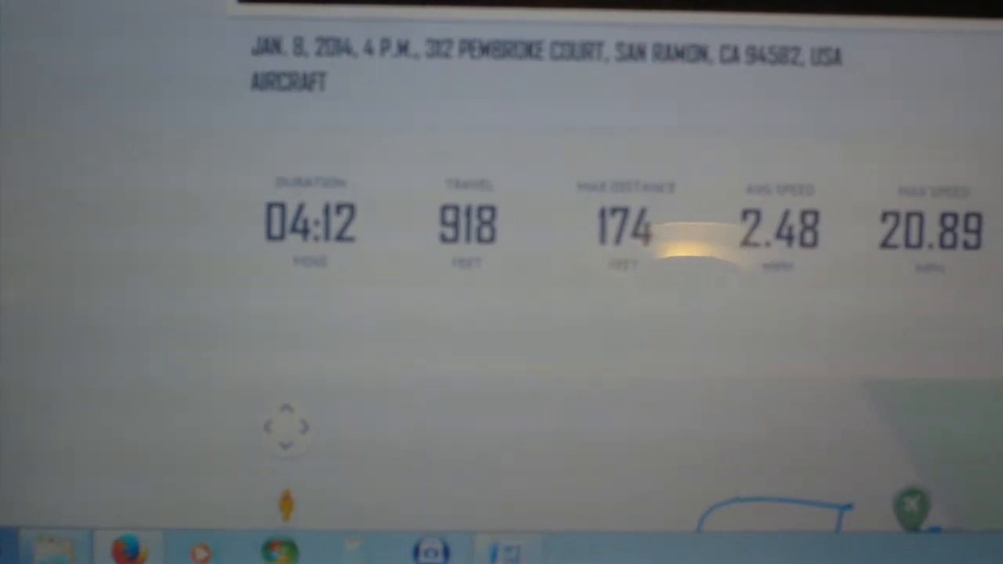